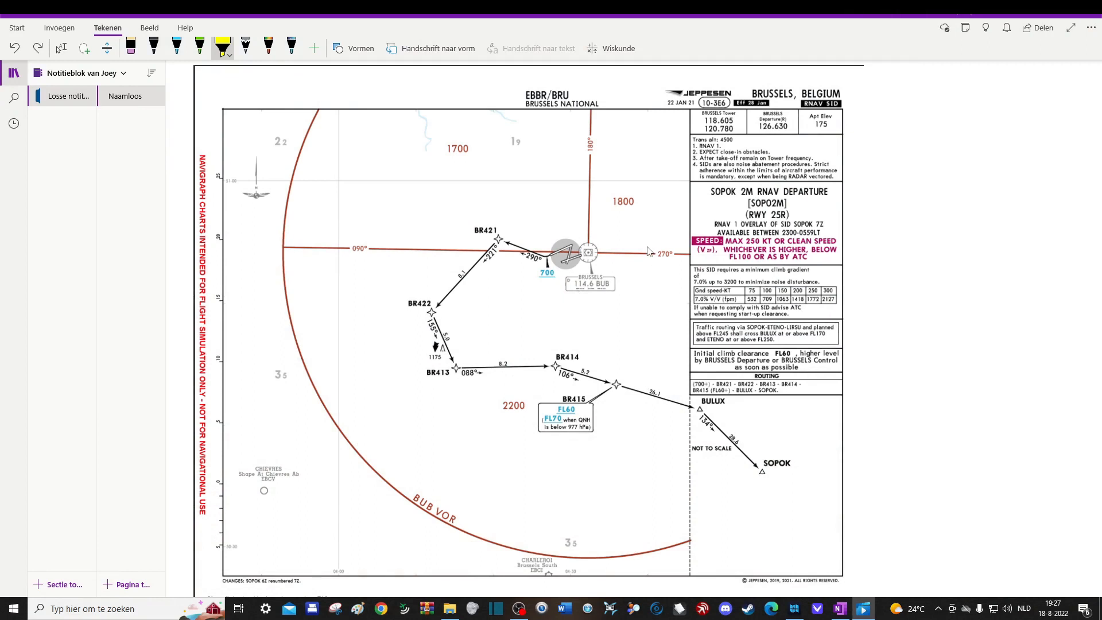
mouse_move(631, 242)
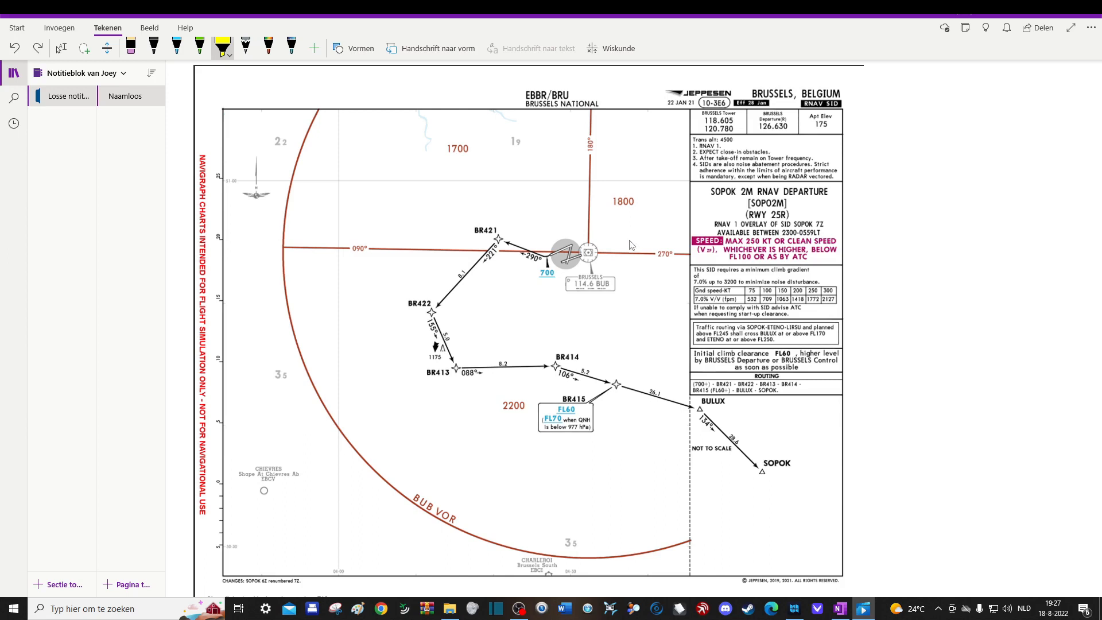
mouse_move(633, 231)
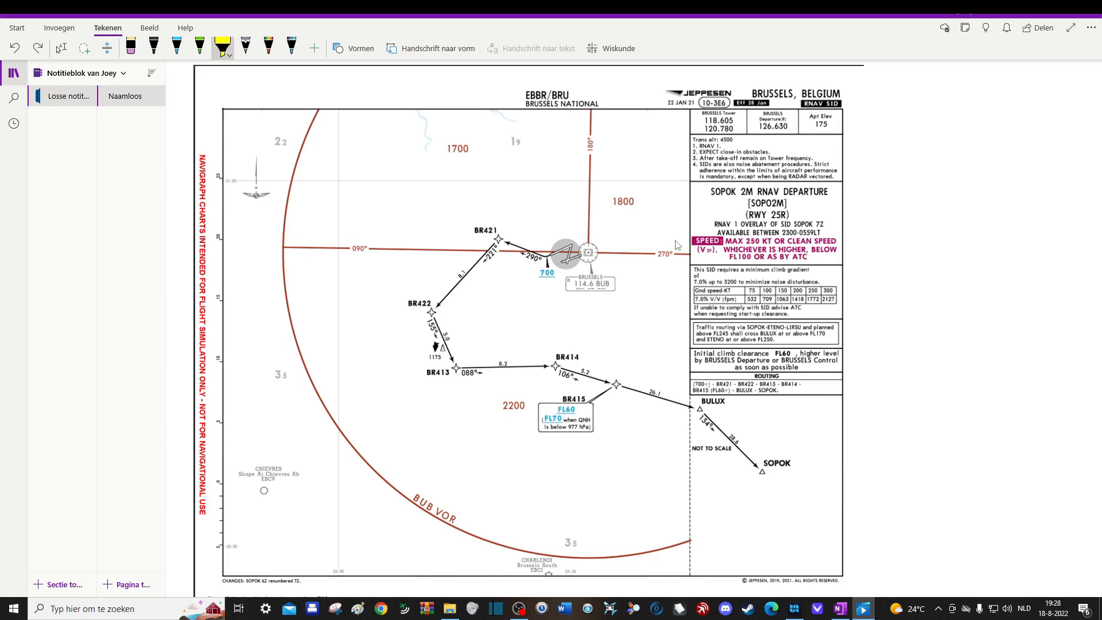
mouse_move(601, 149)
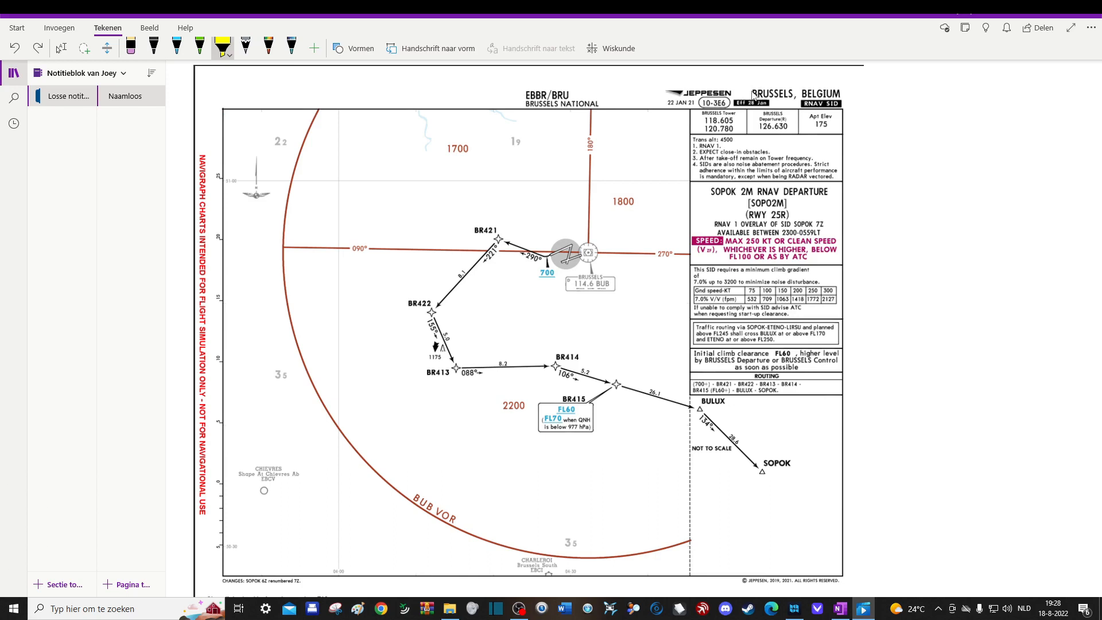
Step: Scroll down the SOPOK 2M chart and mark the BR421 course labels 221° and 290° in yellow
double_click(761, 94)
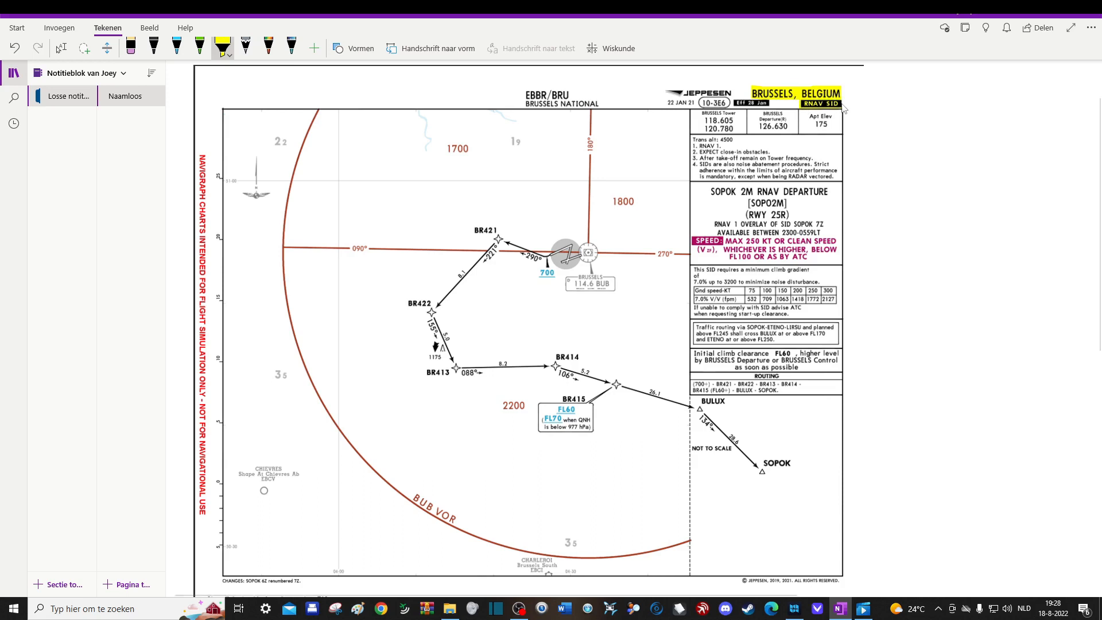
mouse_move(843, 109)
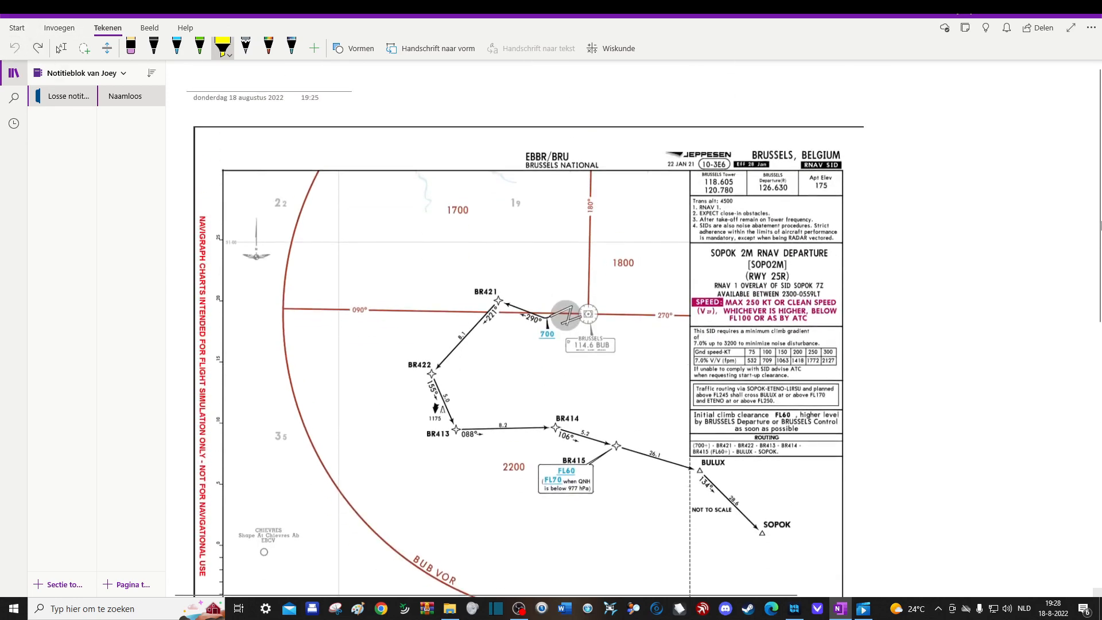
scroll("down", 3)
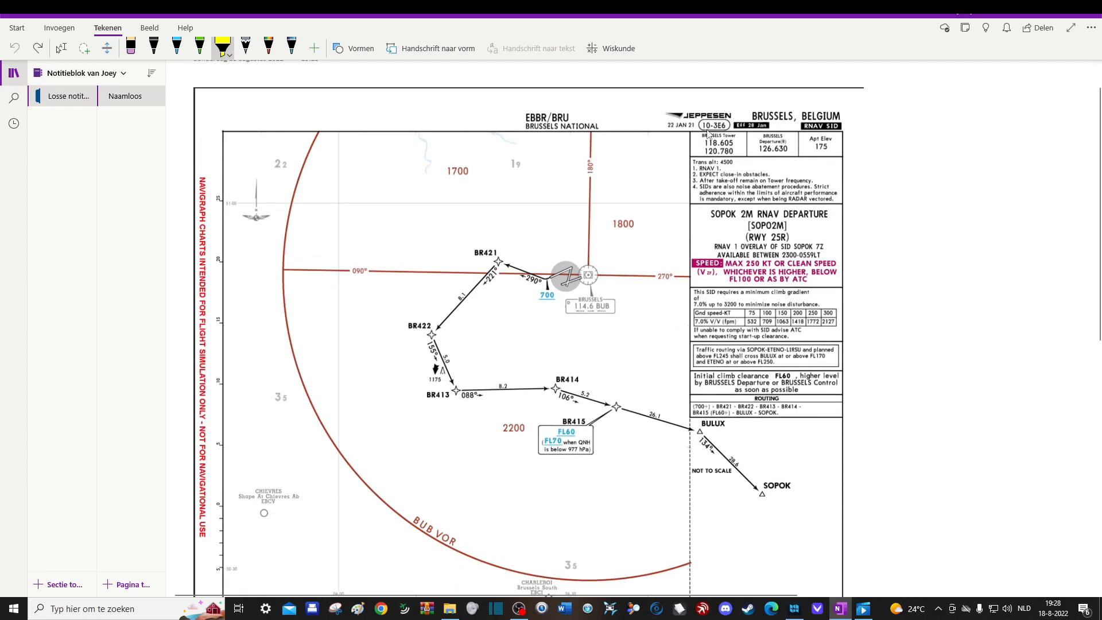
double_click(710, 126)
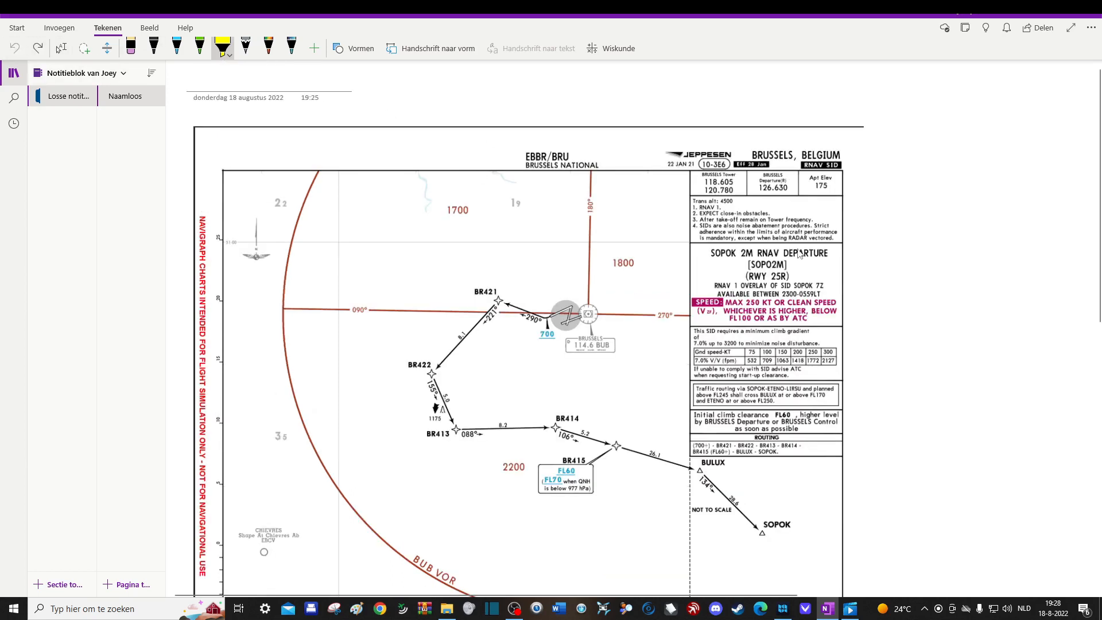
mouse_move(789, 257)
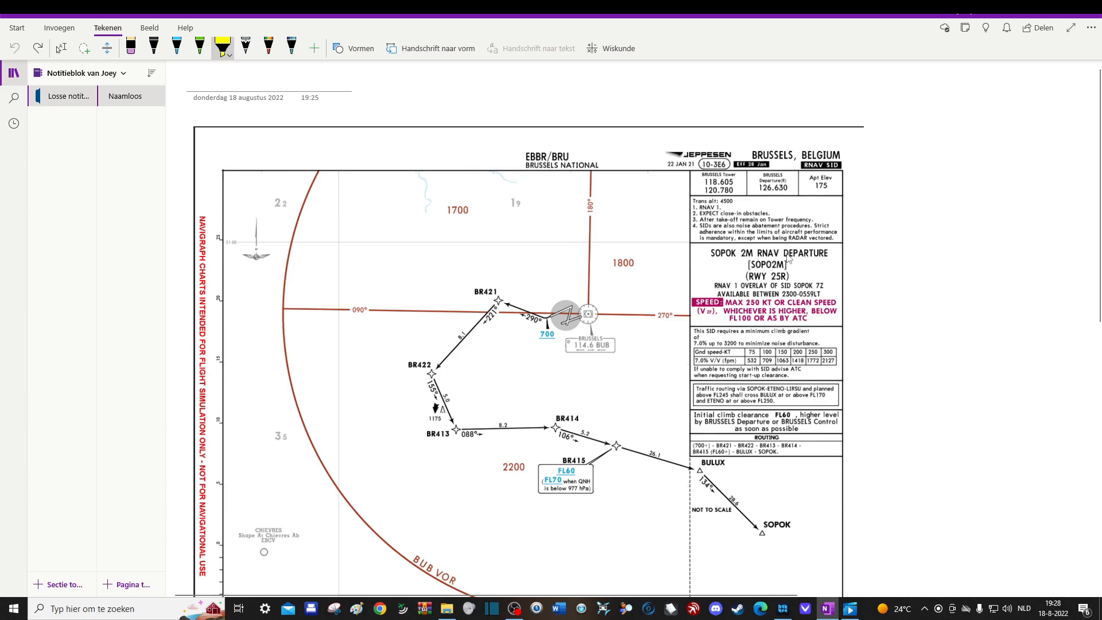
mouse_move(784, 259)
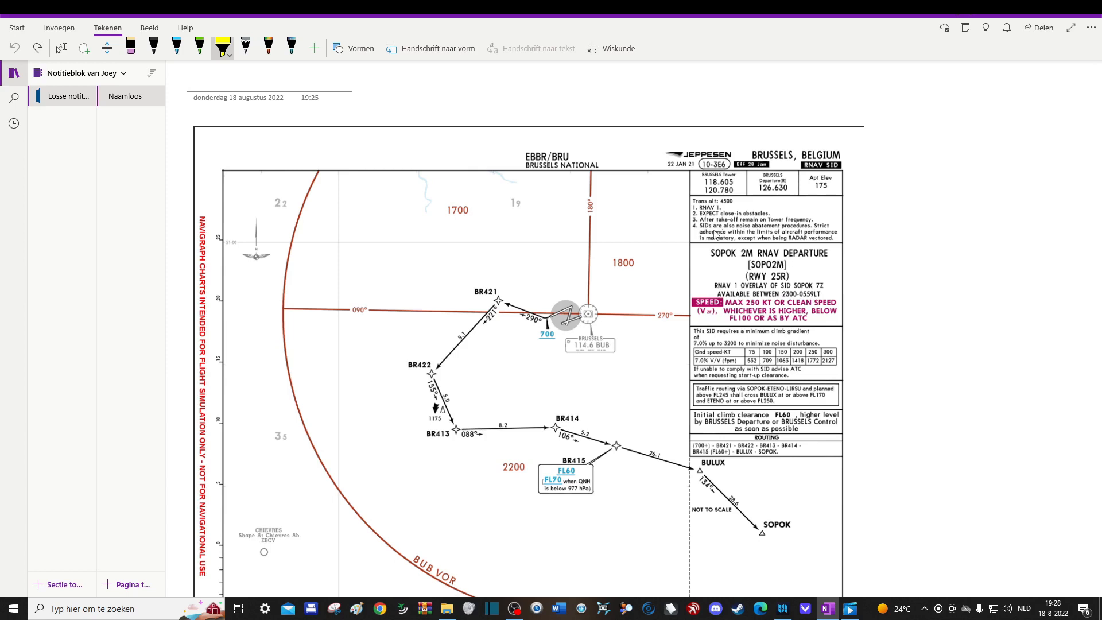
mouse_move(490, 507)
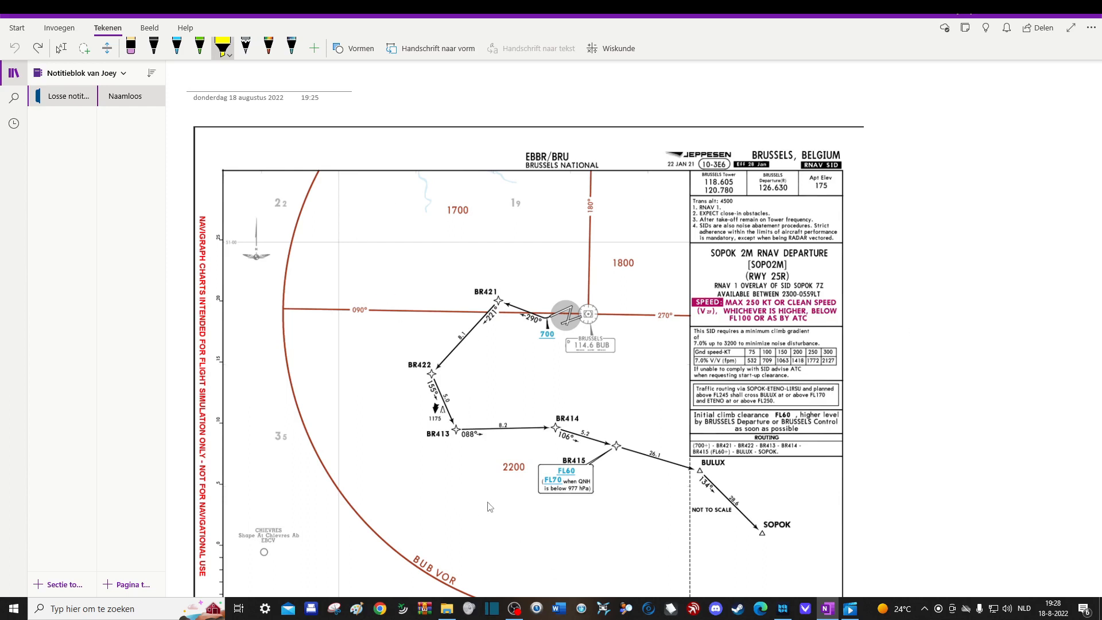
mouse_move(628, 509)
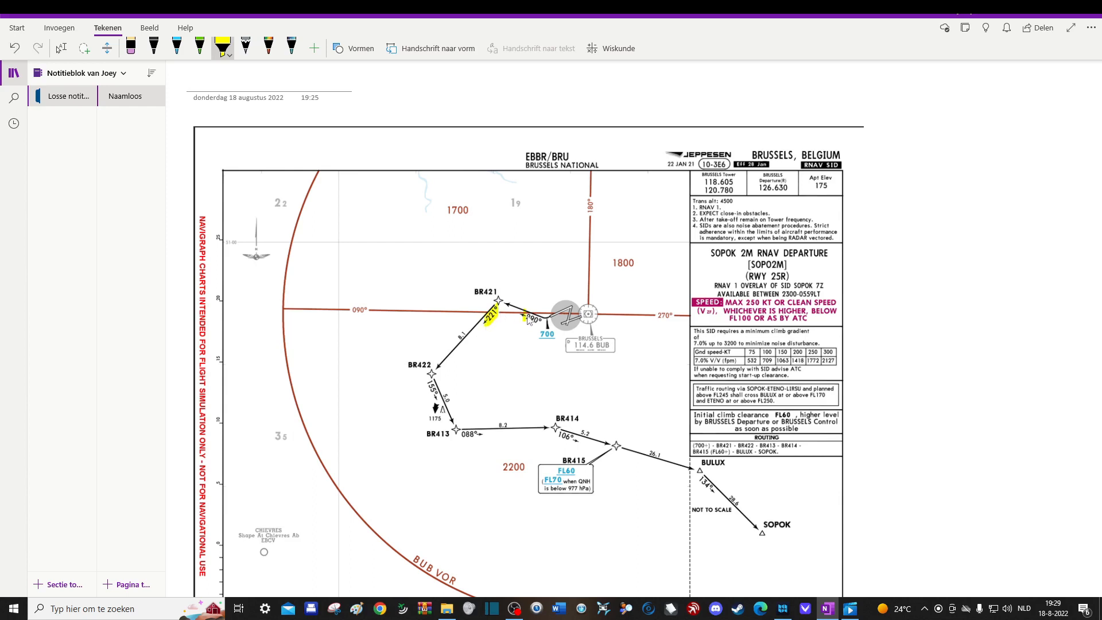
Step: Highlight the FL60 and FL70 altitude box at BR415 in yellow
left_click_drag(523, 319, 435, 379)
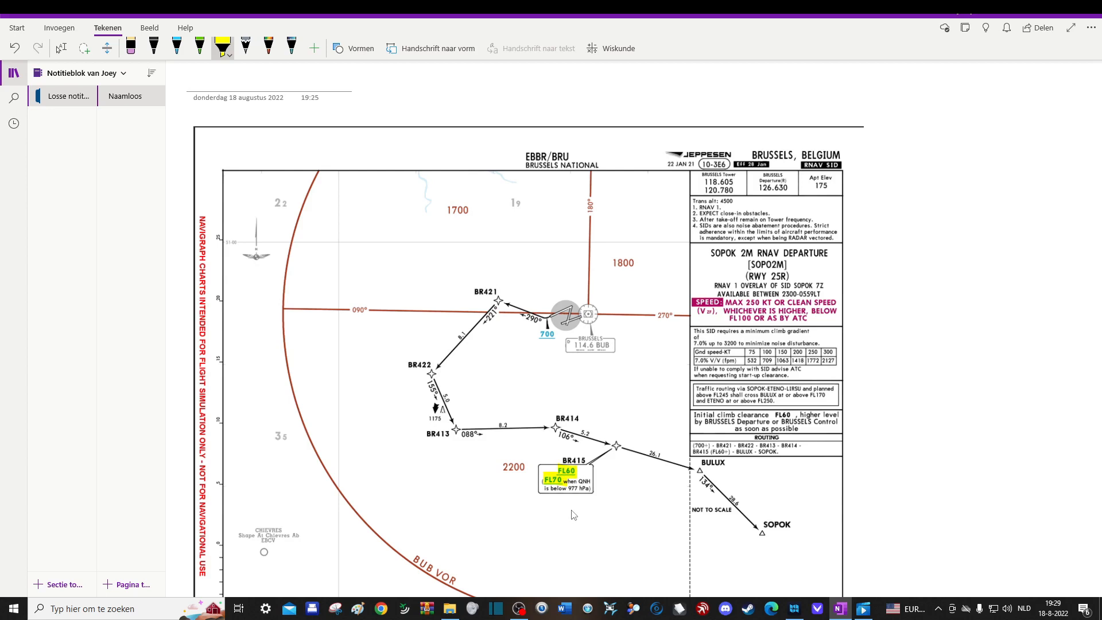
mouse_move(567, 488)
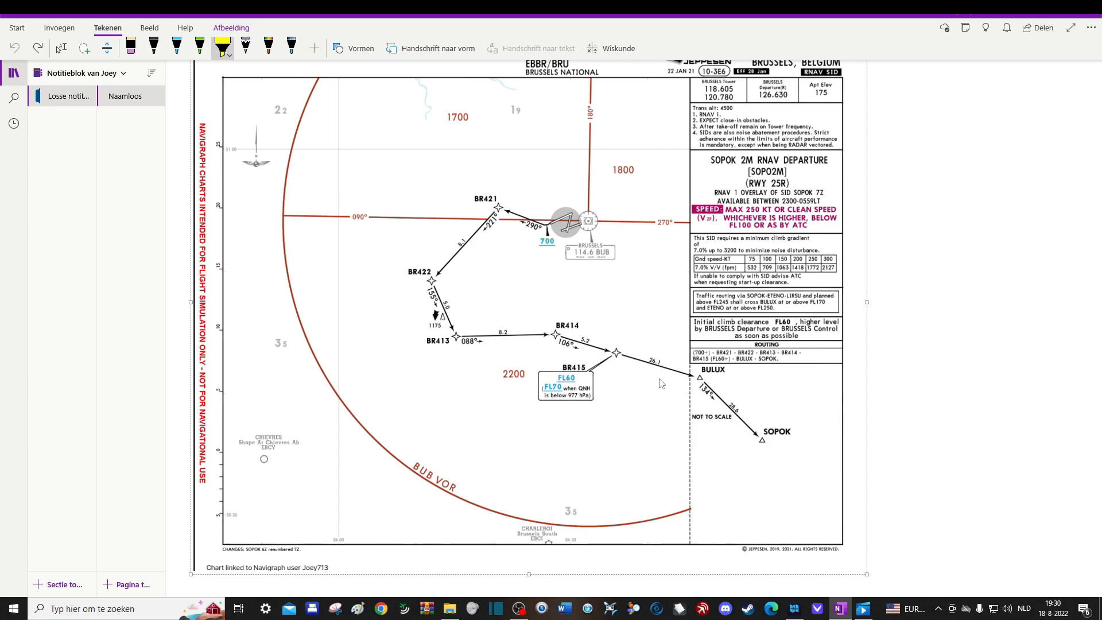
Step: Draw a yellow highlighter arrow below the route pointing toward its end
left_click_drag(594, 481, 647, 464)
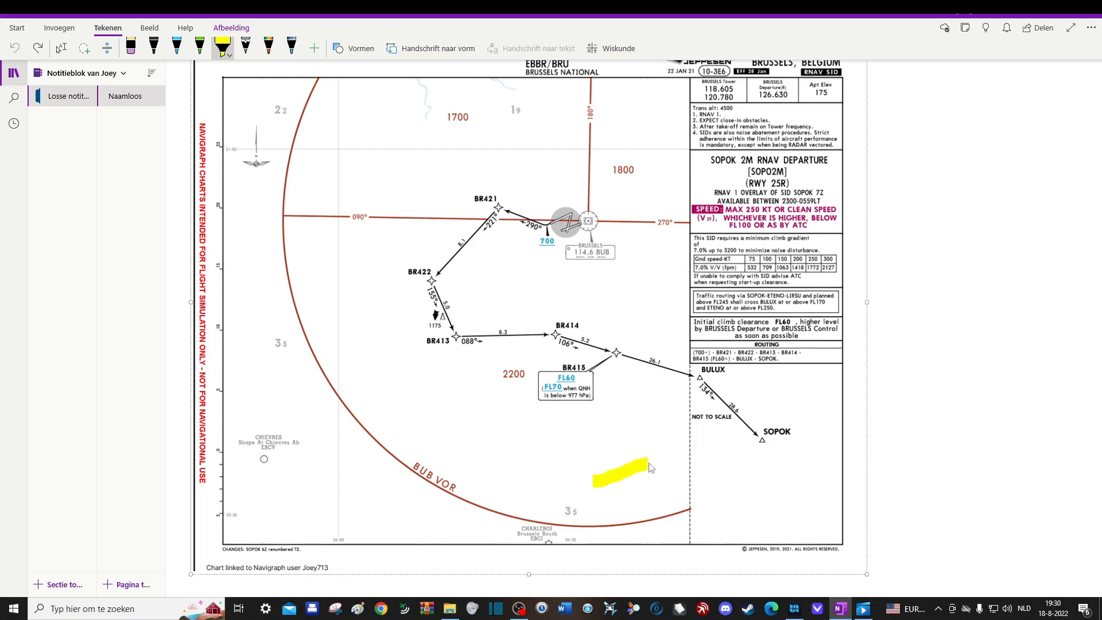
left_click_drag(618, 478, 671, 450)
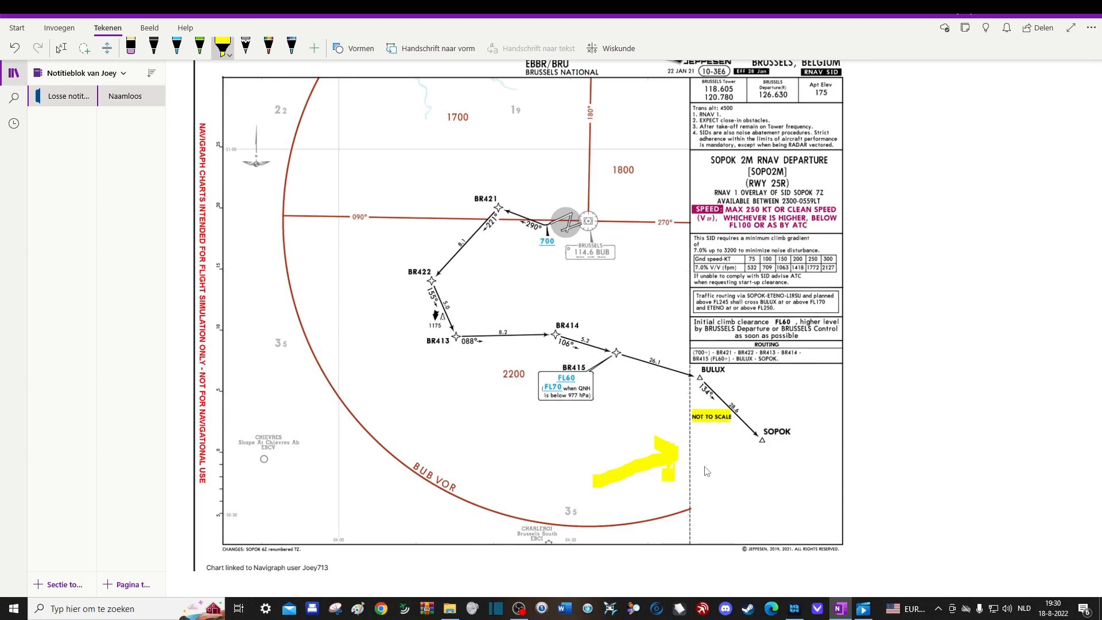
mouse_move(731, 421)
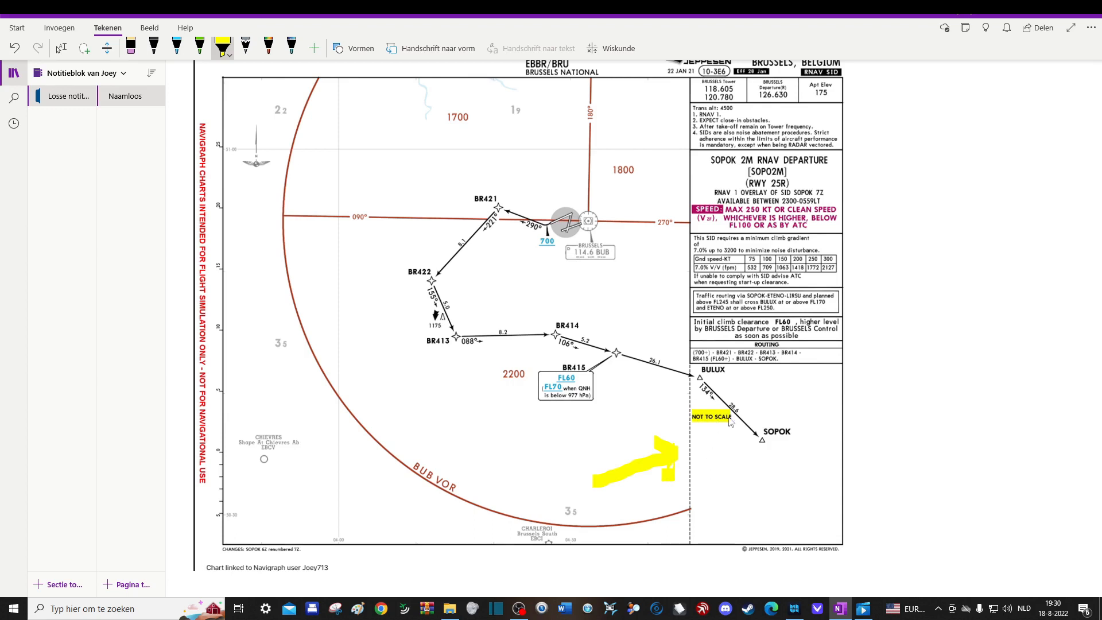
mouse_move(716, 434)
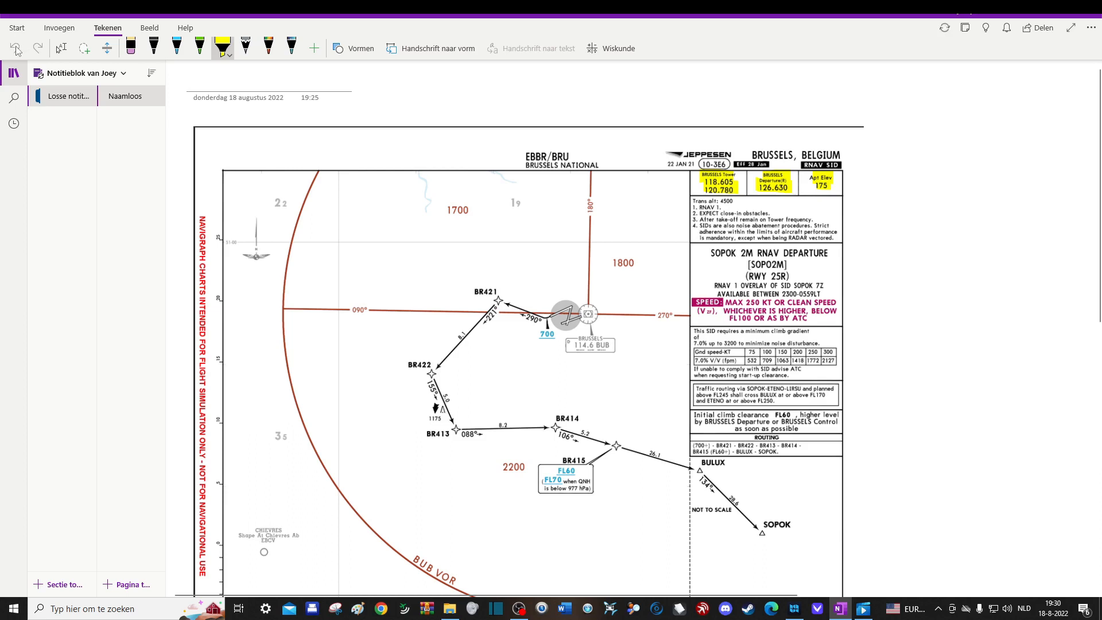
left_click(131, 45)
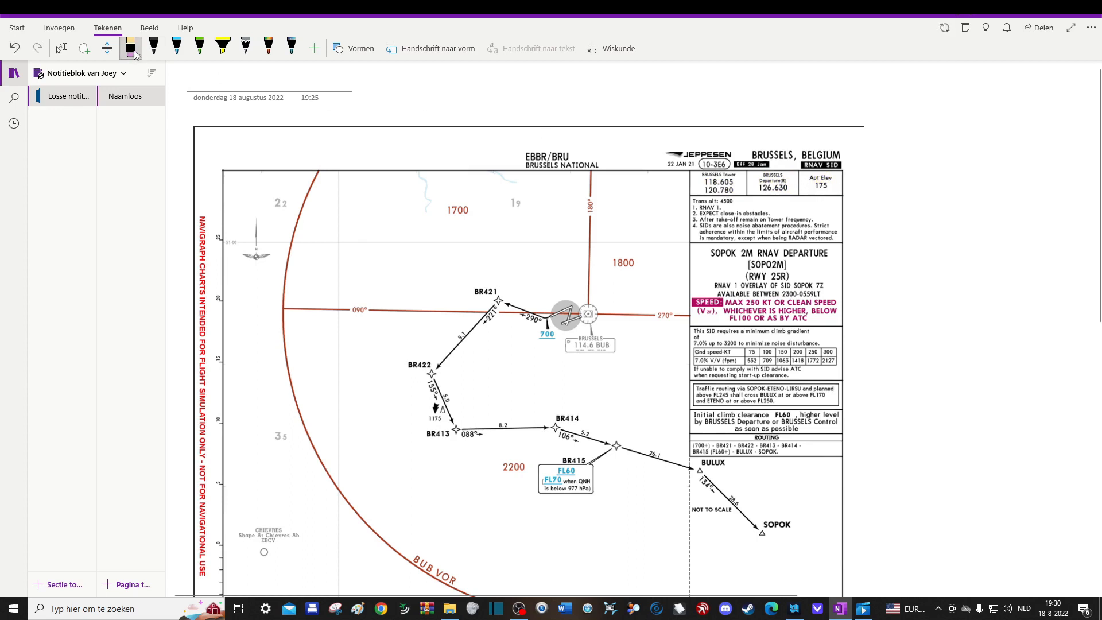
left_click(221, 48)
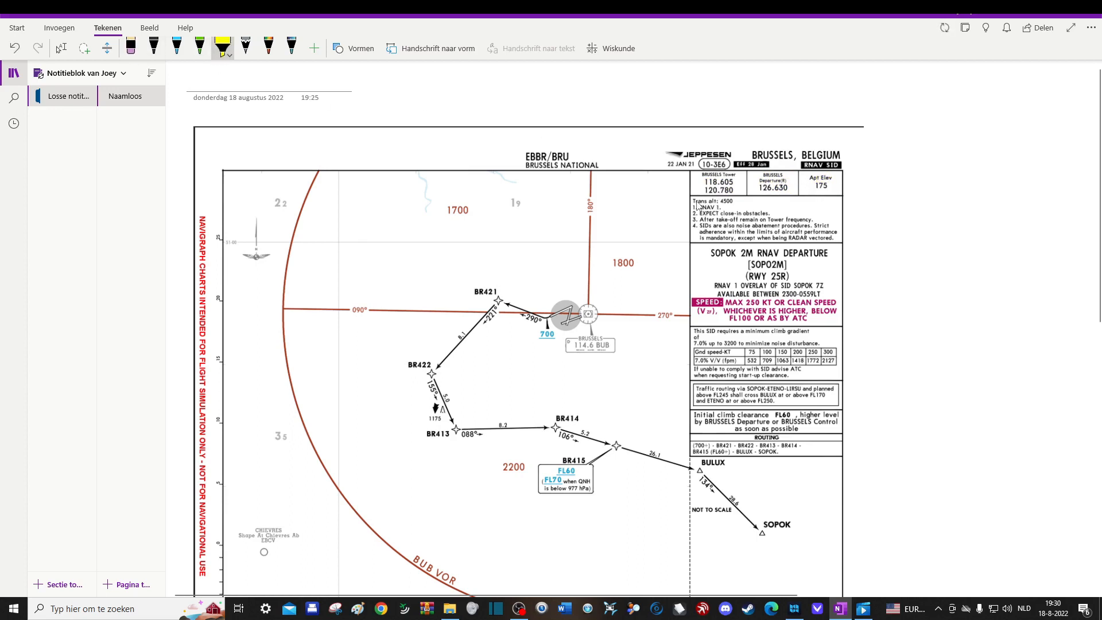
mouse_move(676, 228)
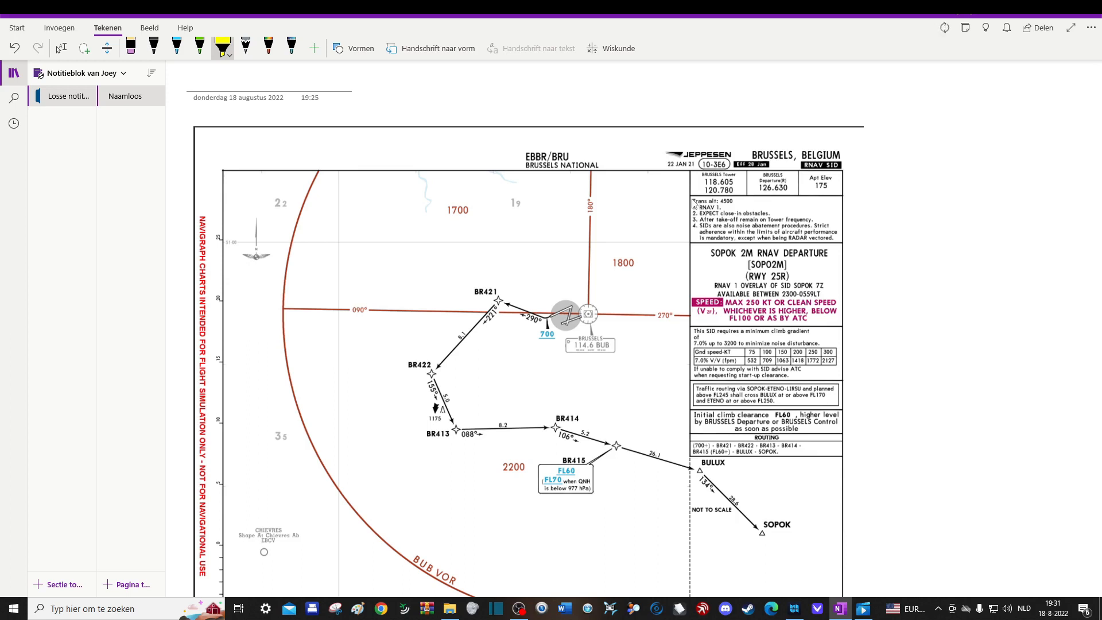
double_click(710, 200)
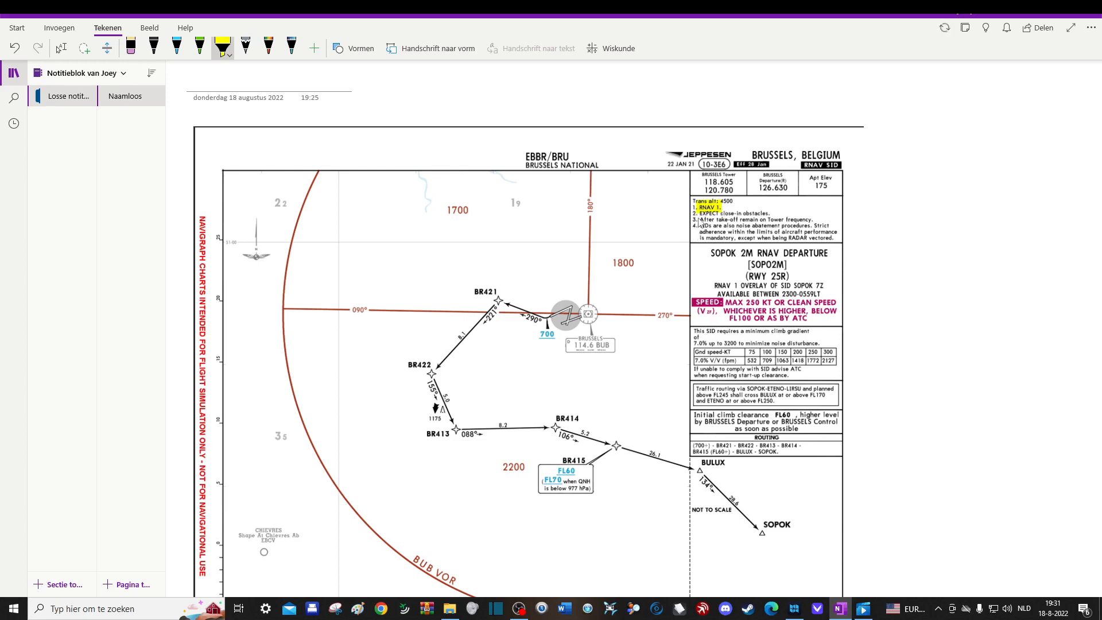
left_click_drag(695, 214, 767, 214)
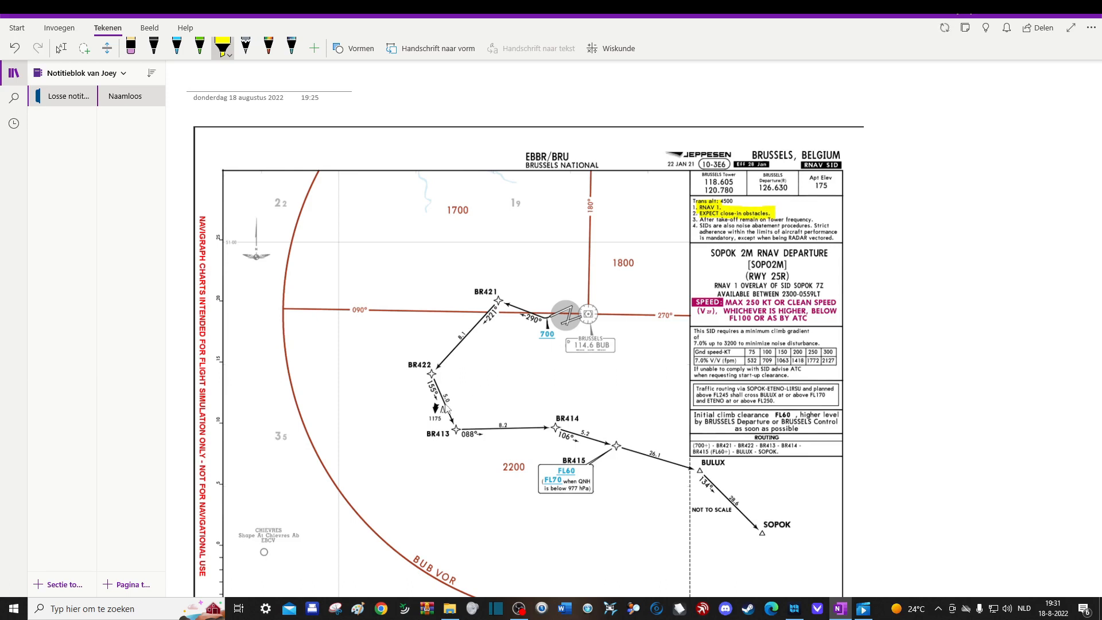
left_click_drag(439, 407, 444, 411)
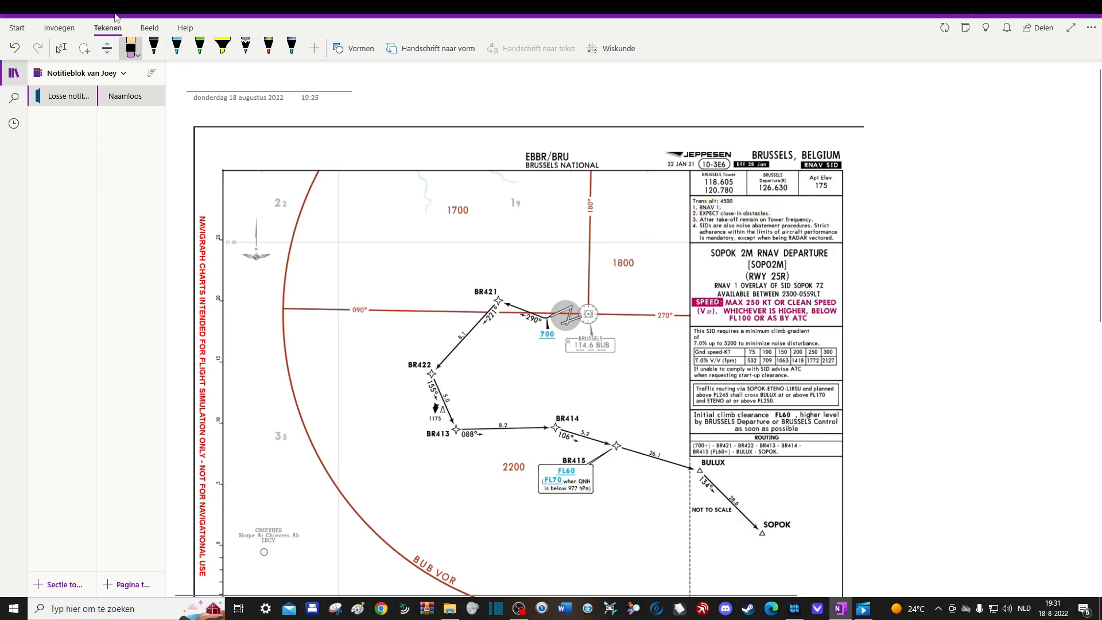
left_click(221, 47)
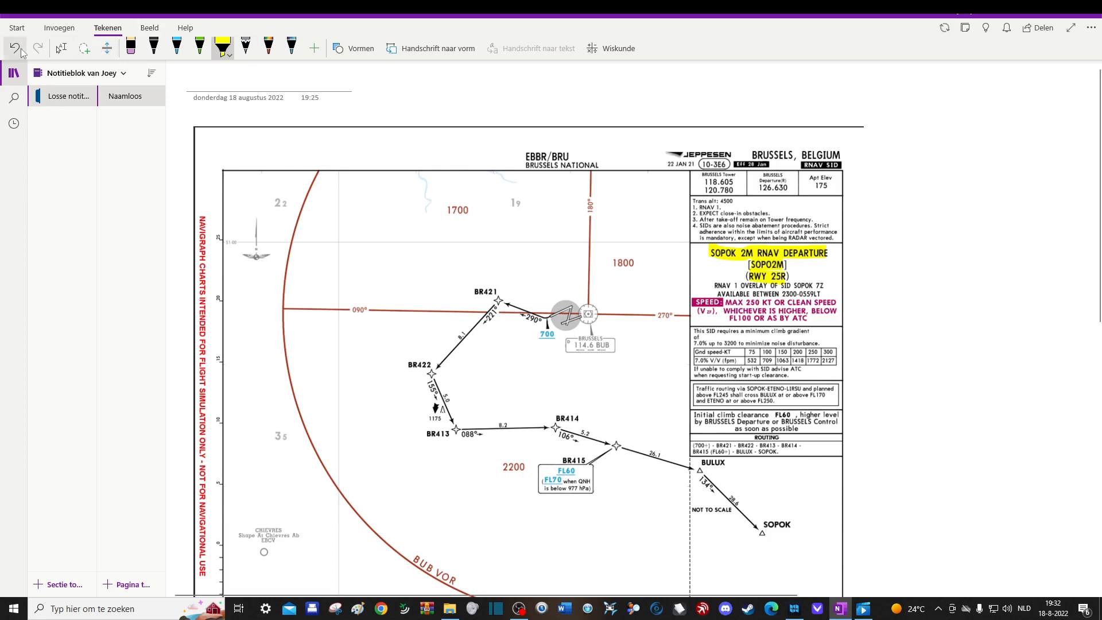
left_click(13, 48)
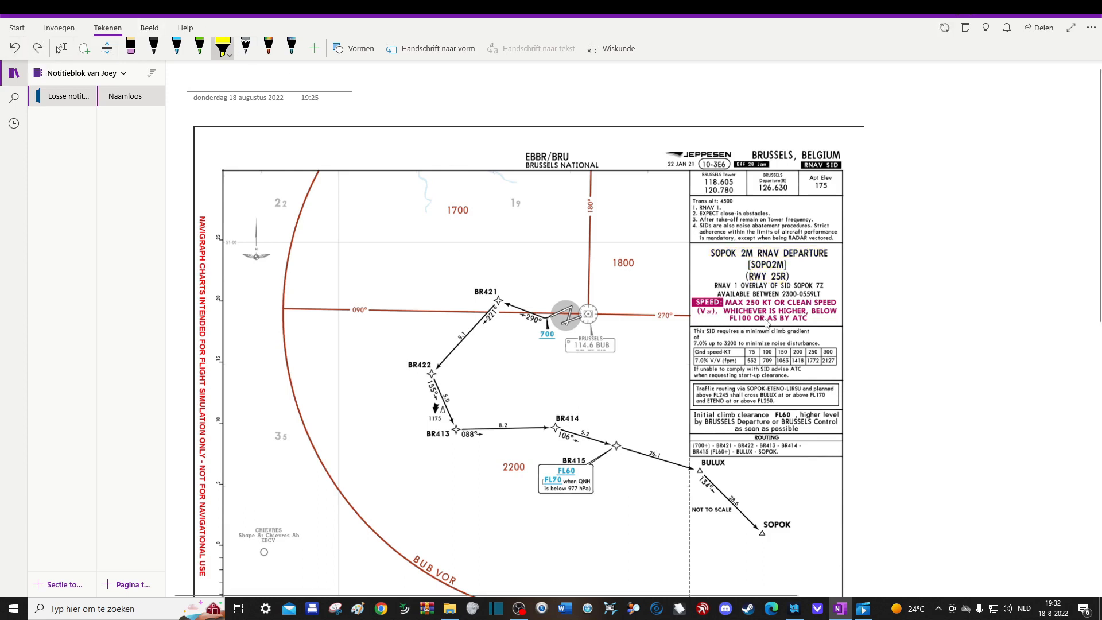
left_click_drag(696, 309, 836, 309)
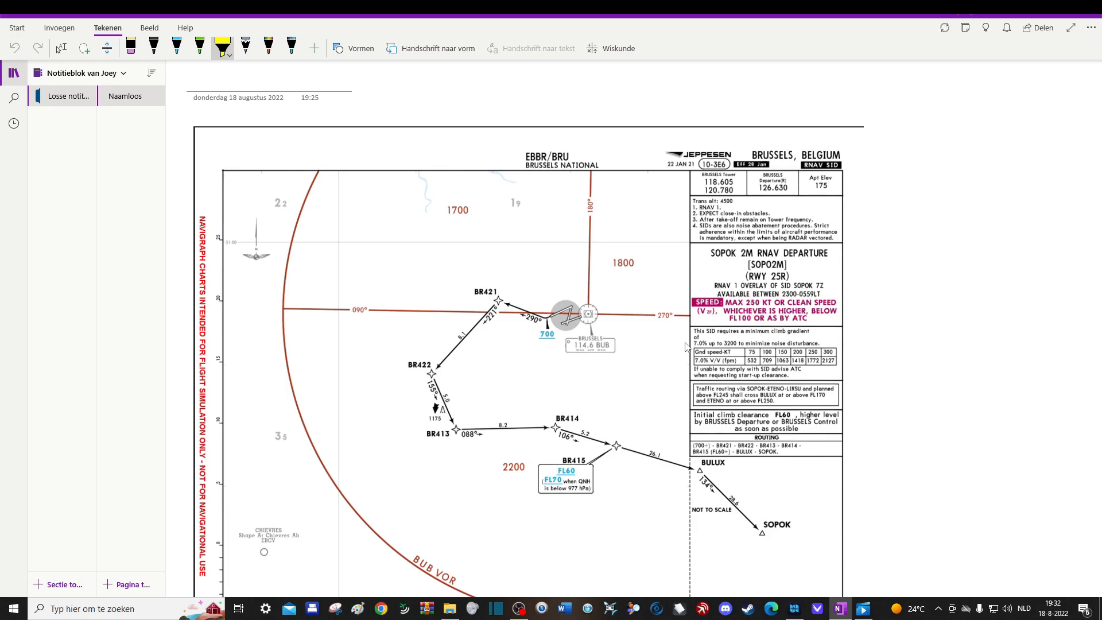
mouse_move(690, 344)
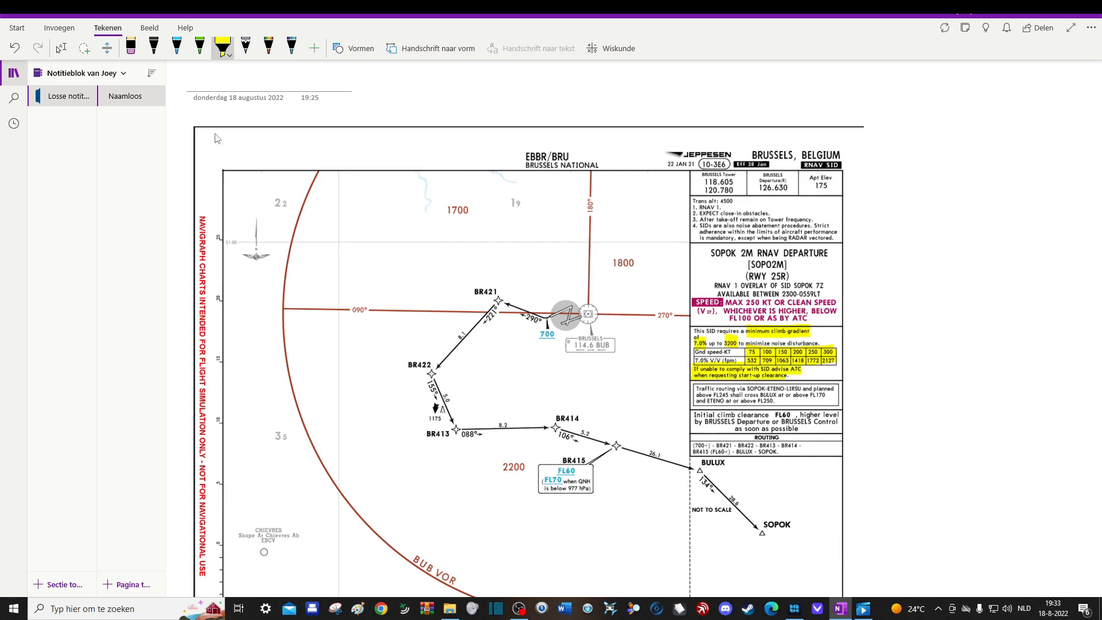
left_click(15, 48)
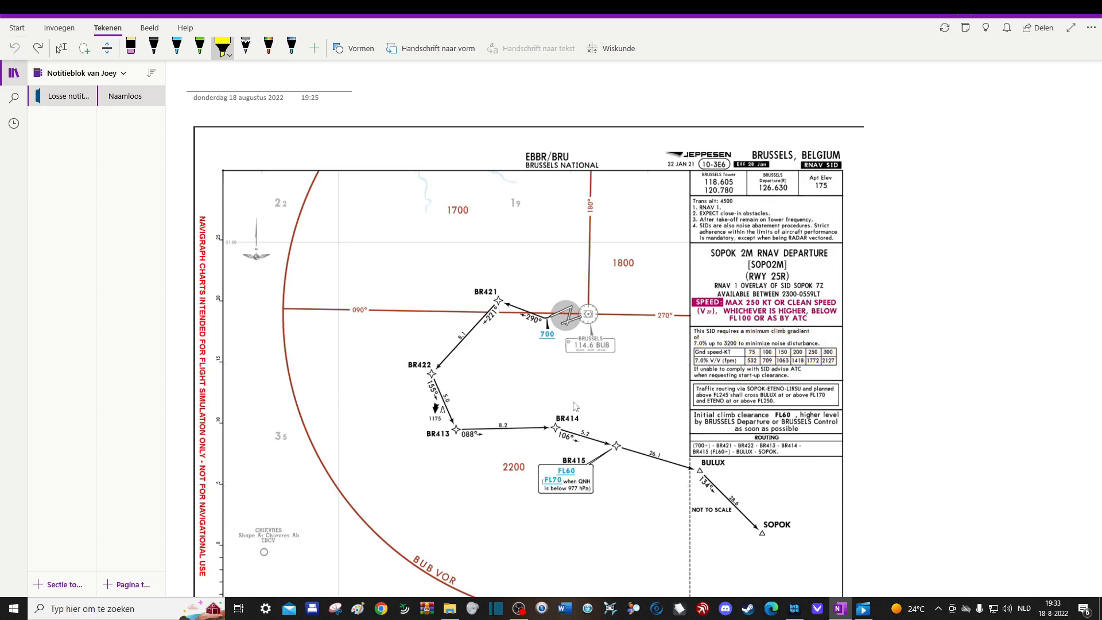
mouse_move(653, 432)
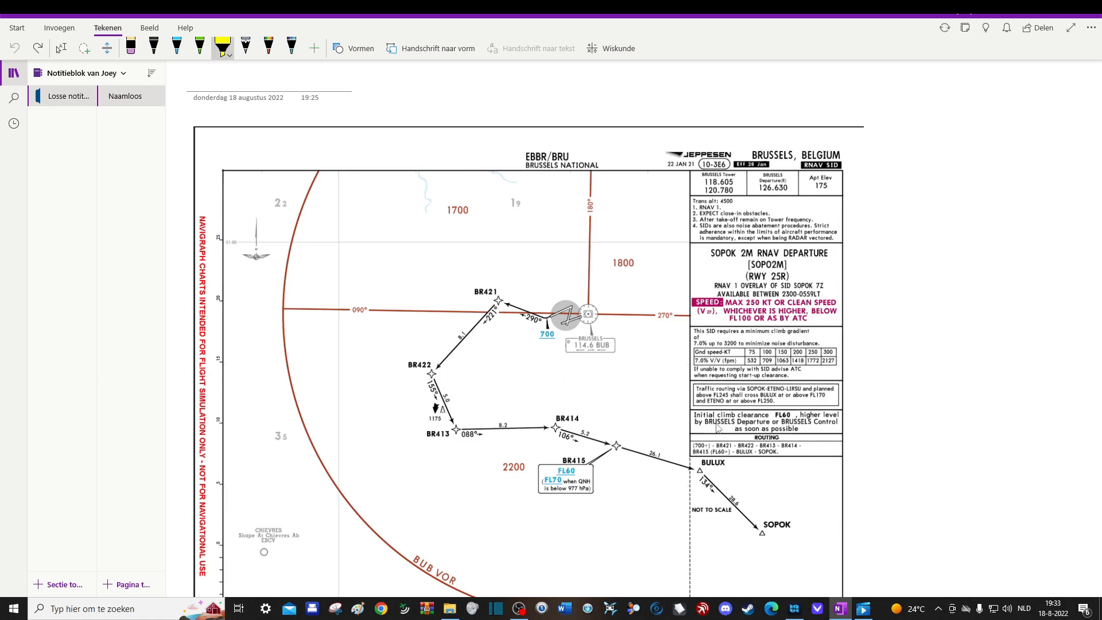
mouse_move(697, 420)
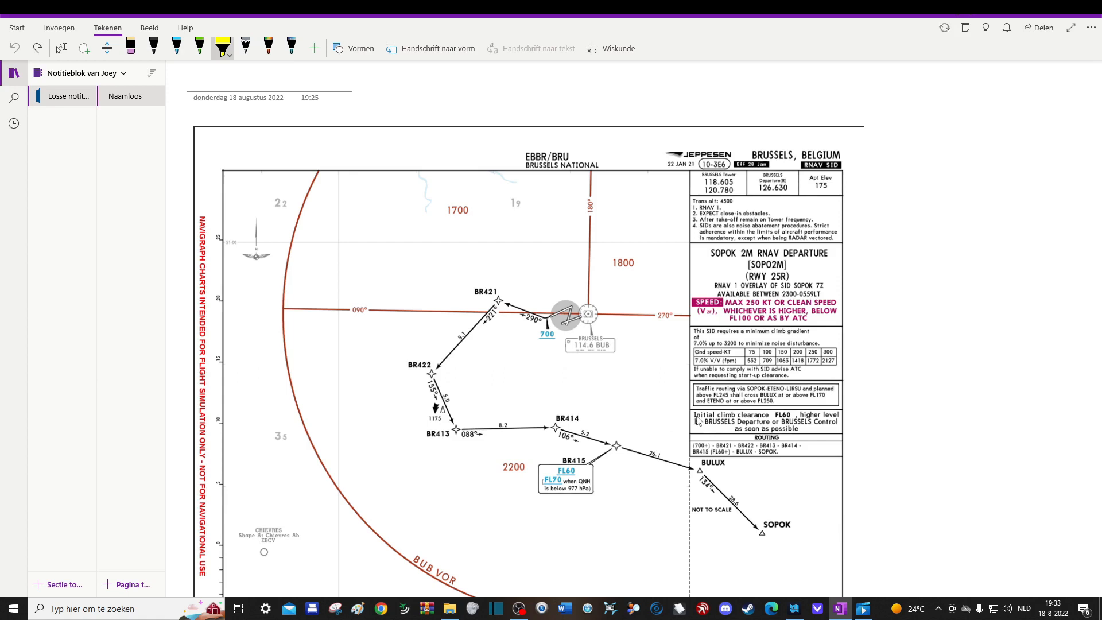
left_click_drag(695, 414, 786, 414)
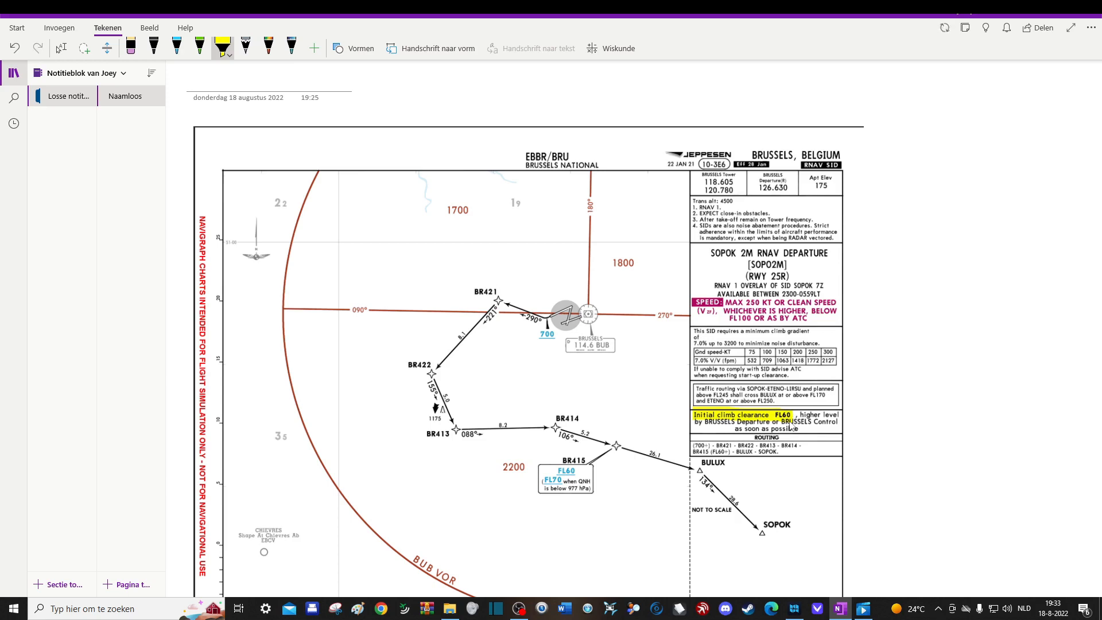
mouse_move(783, 454)
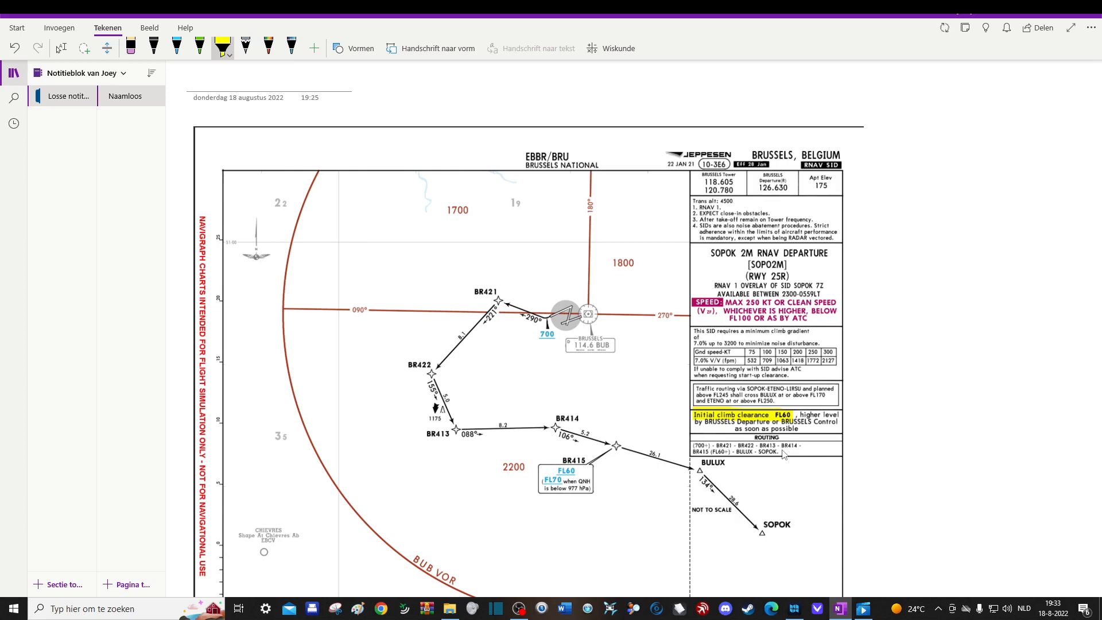
mouse_move(252, 128)
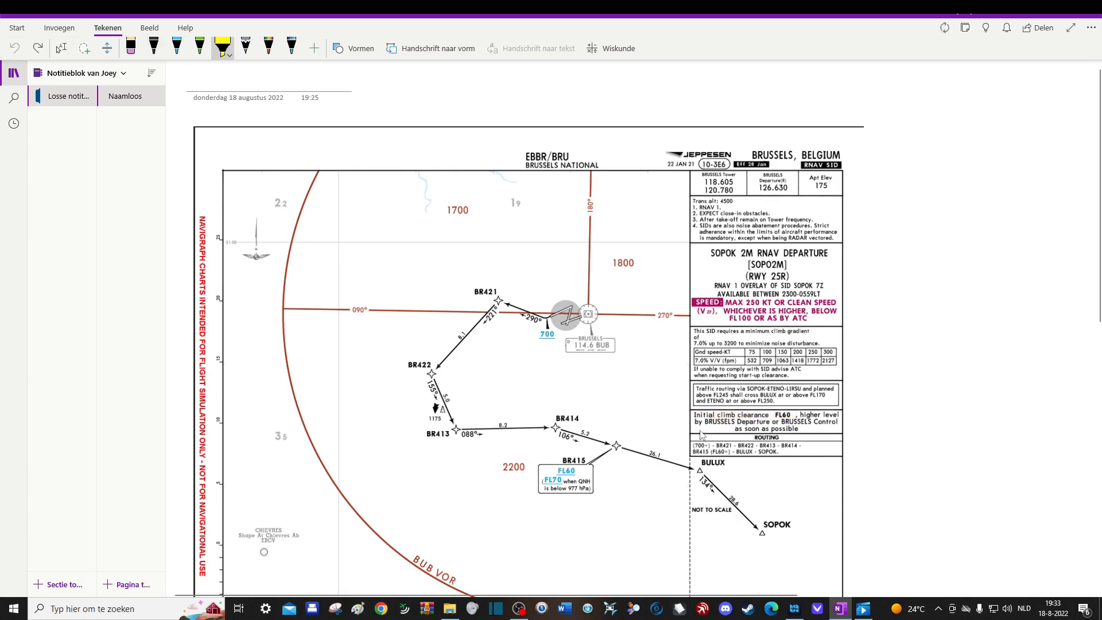
scroll("down", 3)
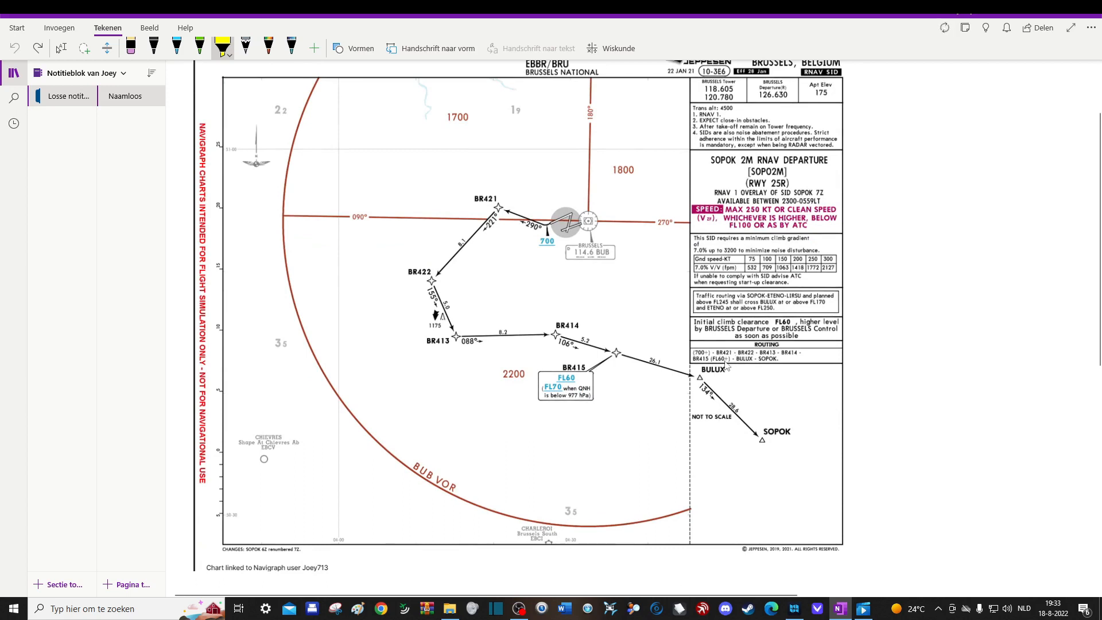
mouse_move(940, 26)
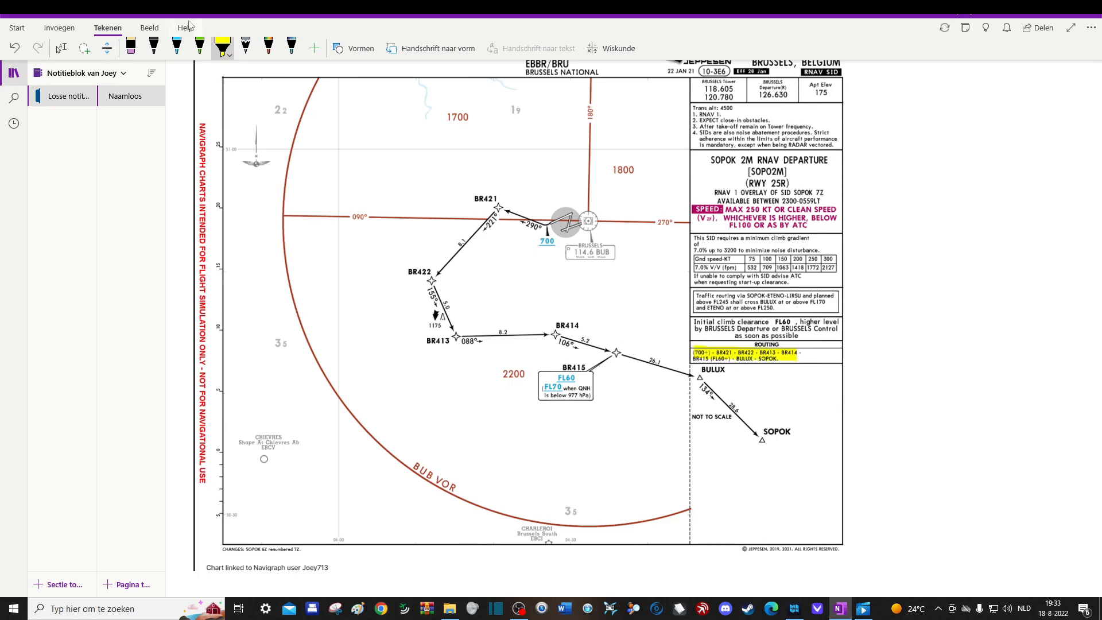
scroll("down", 3)
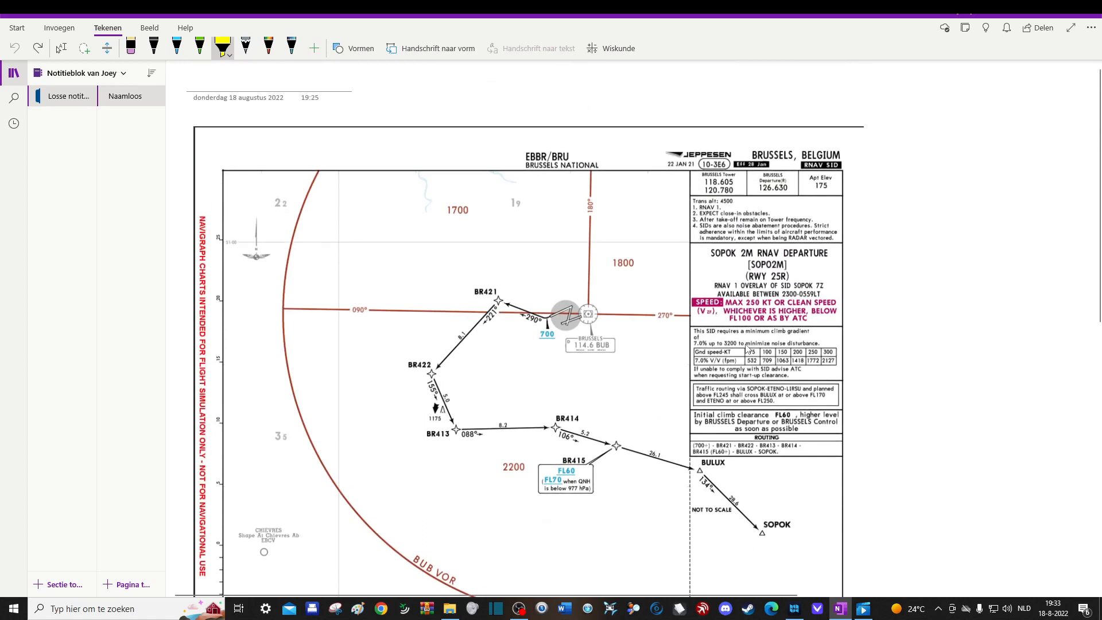
scroll("down", 3)
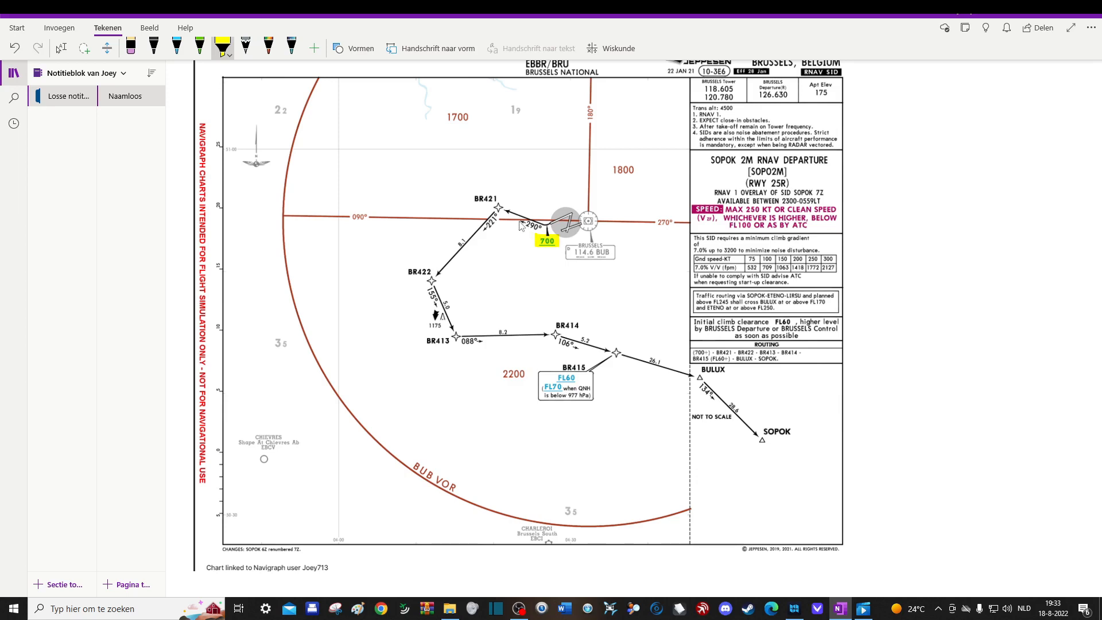
double_click(485, 198)
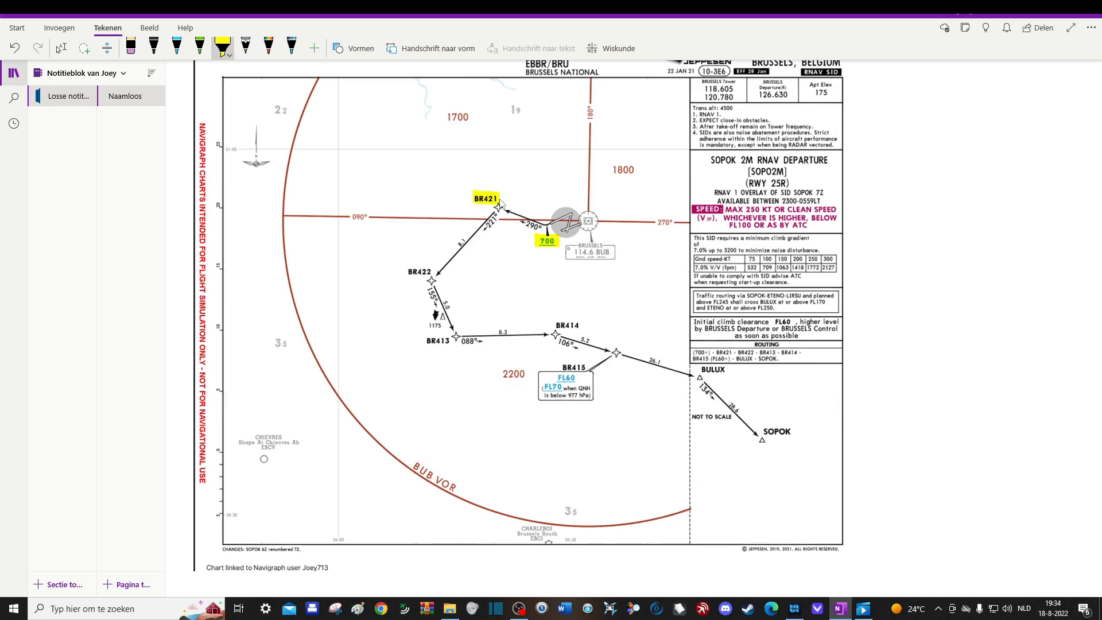
mouse_move(758, 395)
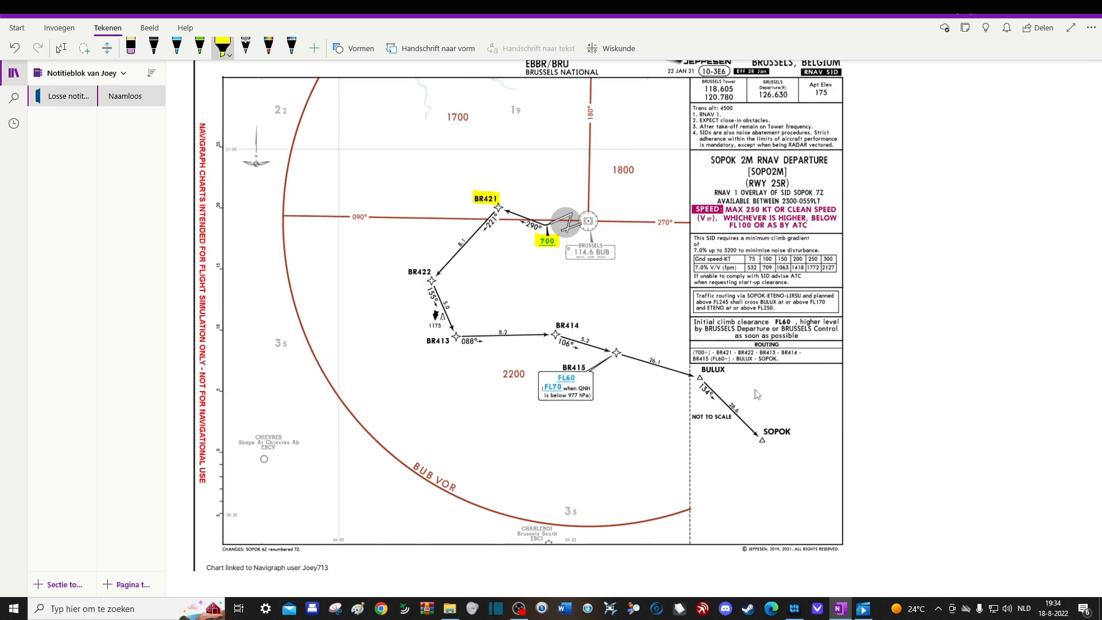
double_click(566, 378)
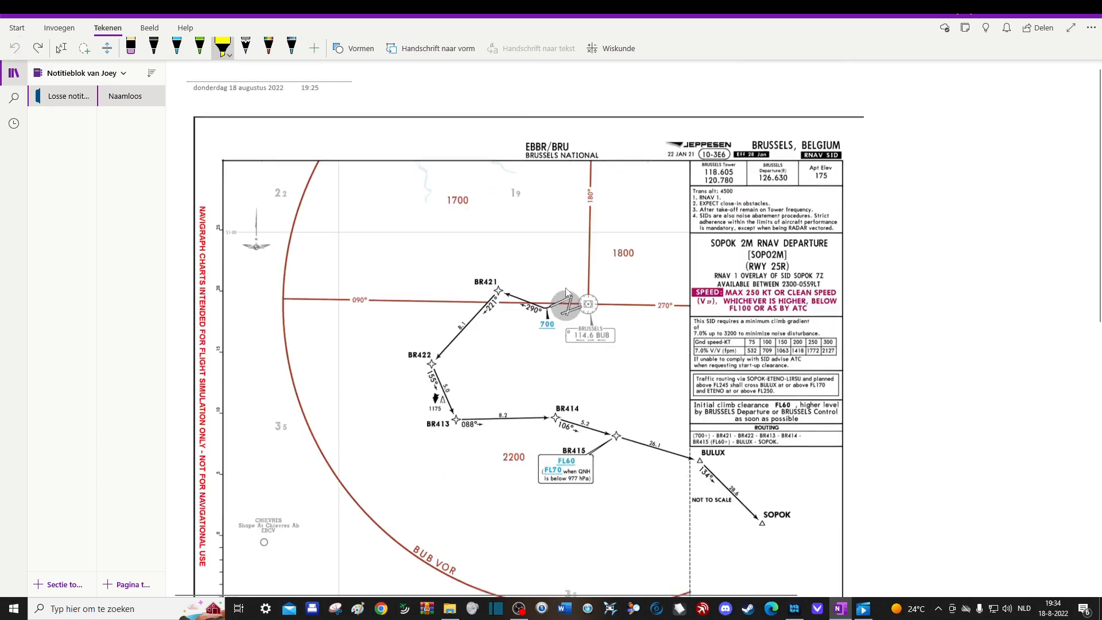
scroll("down", 3)
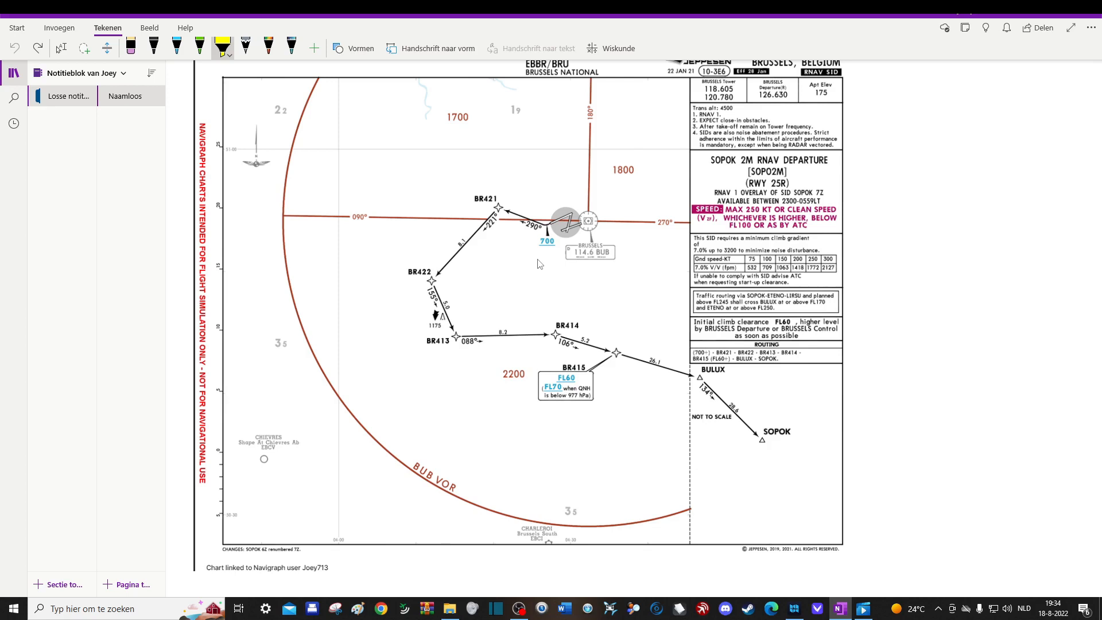
mouse_move(150, 407)
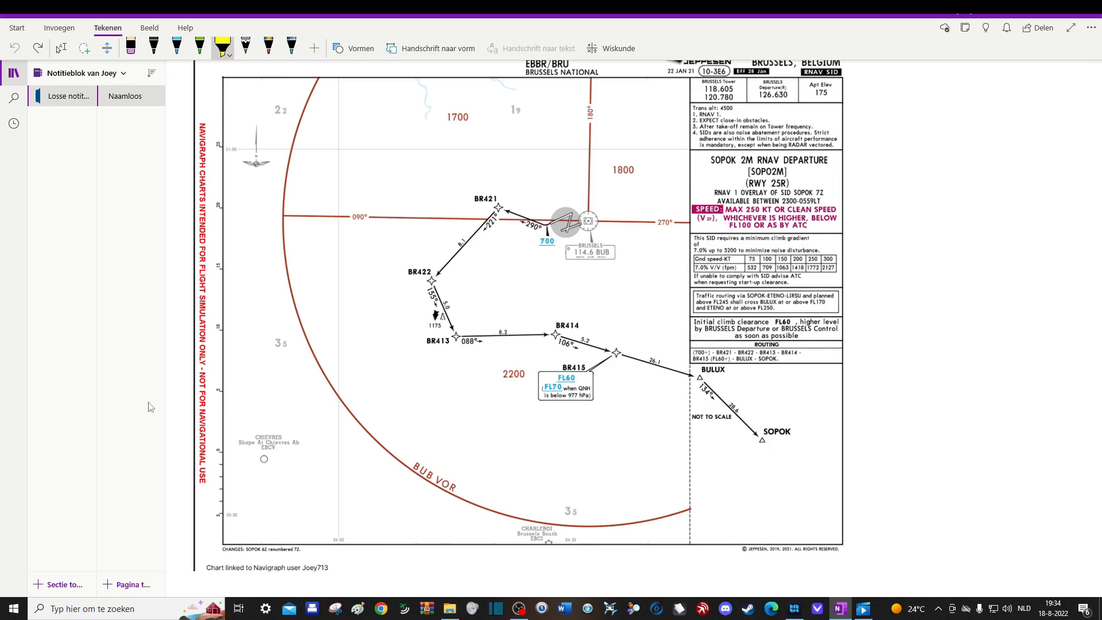